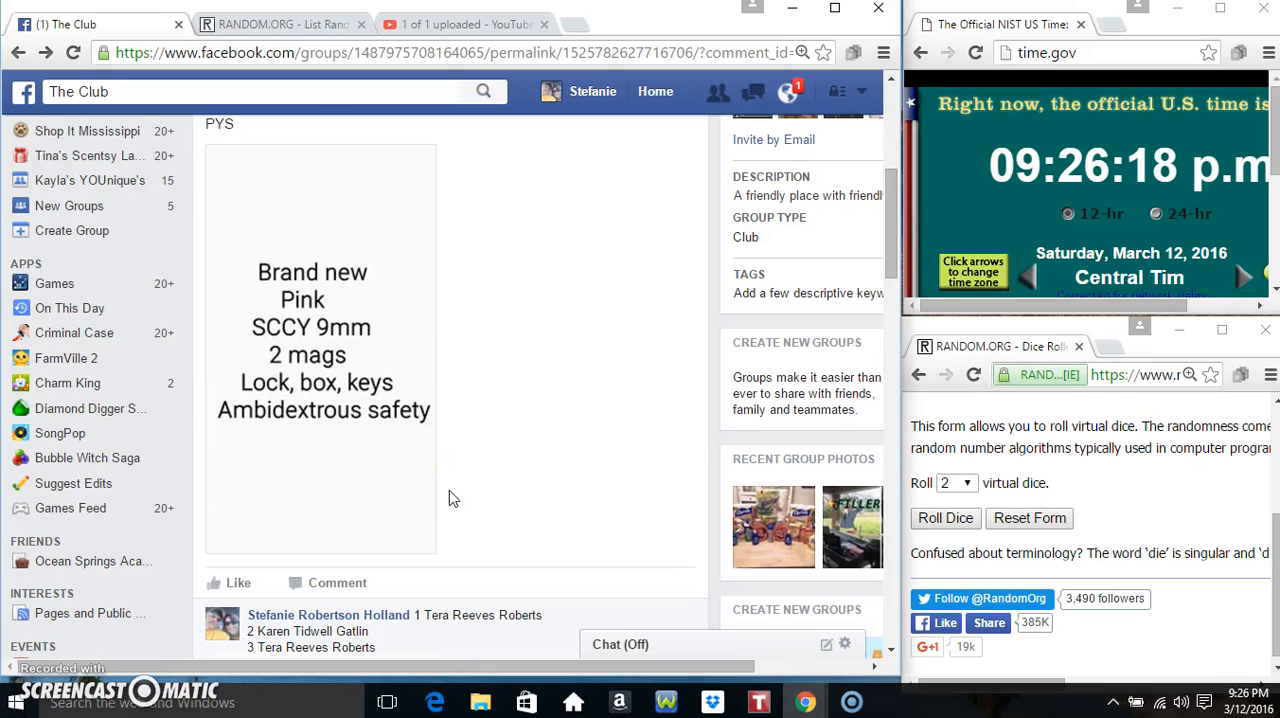
# Select and copy the ten numbered raffle names, then comment 'live' on the thread.
pyautogui.scroll(-3)
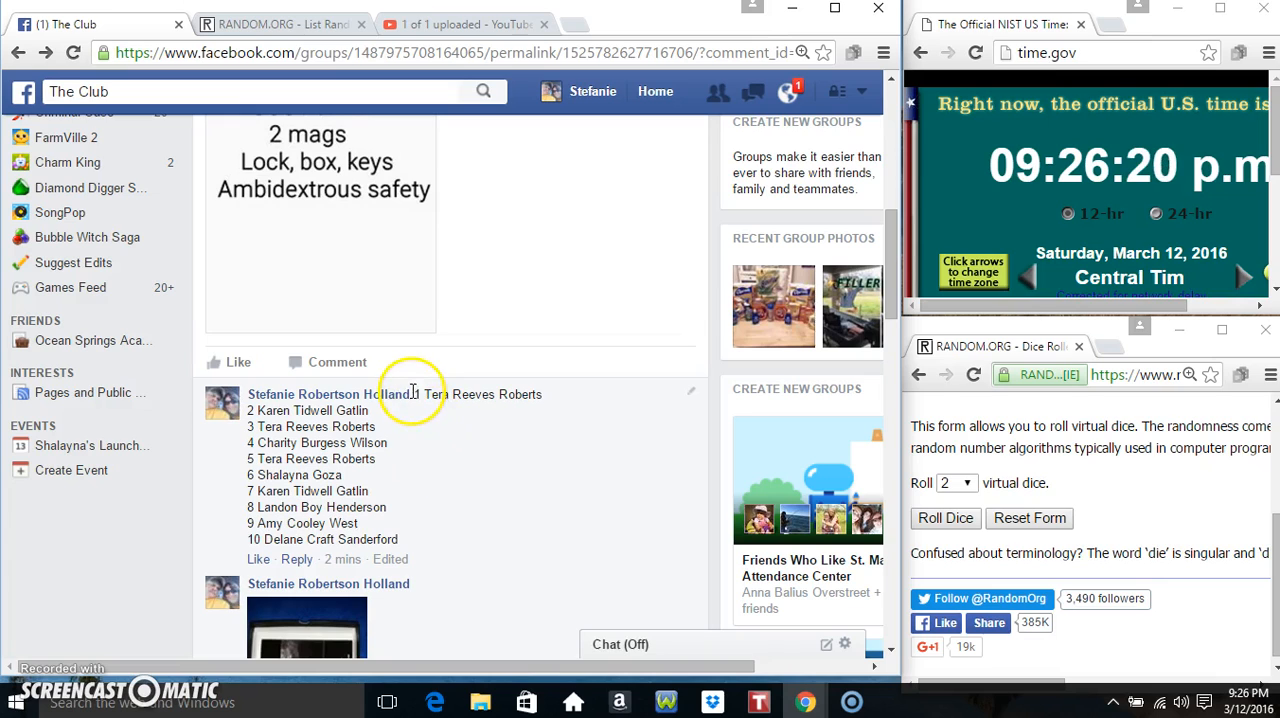
pyautogui.moveTo(410, 392); pyautogui.dragTo(530, 538)
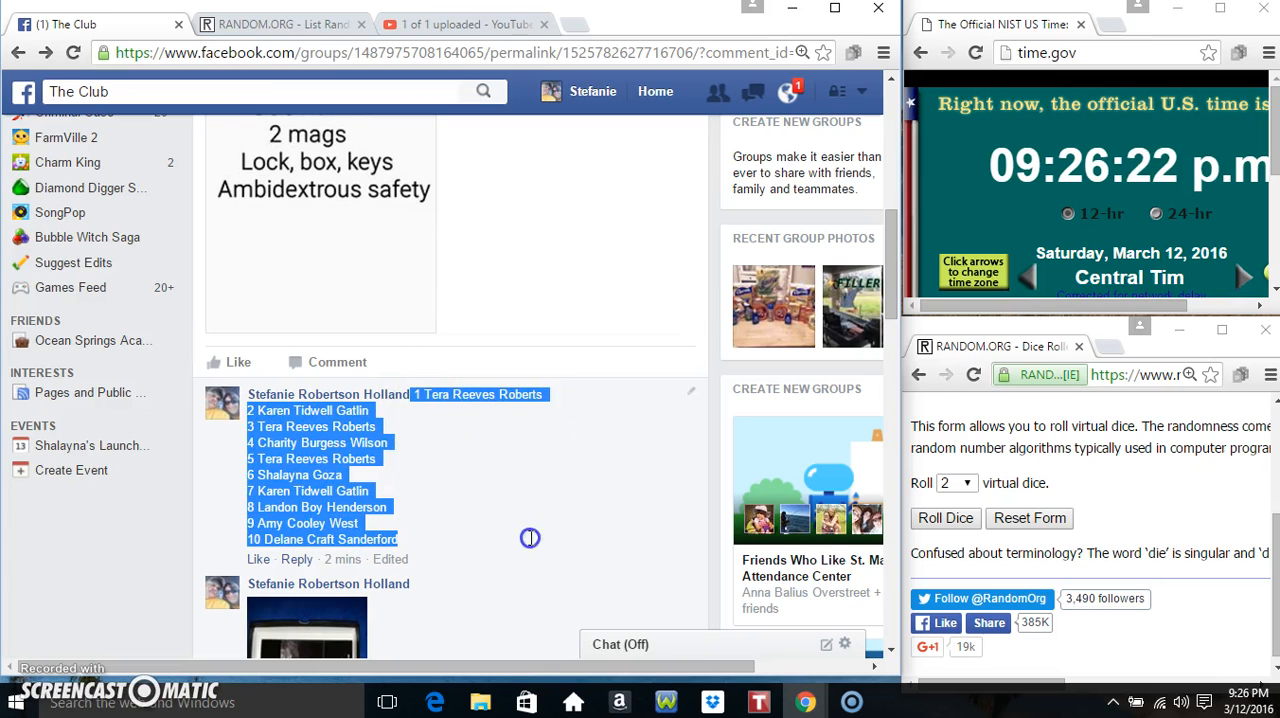
pyautogui.scroll(-3)
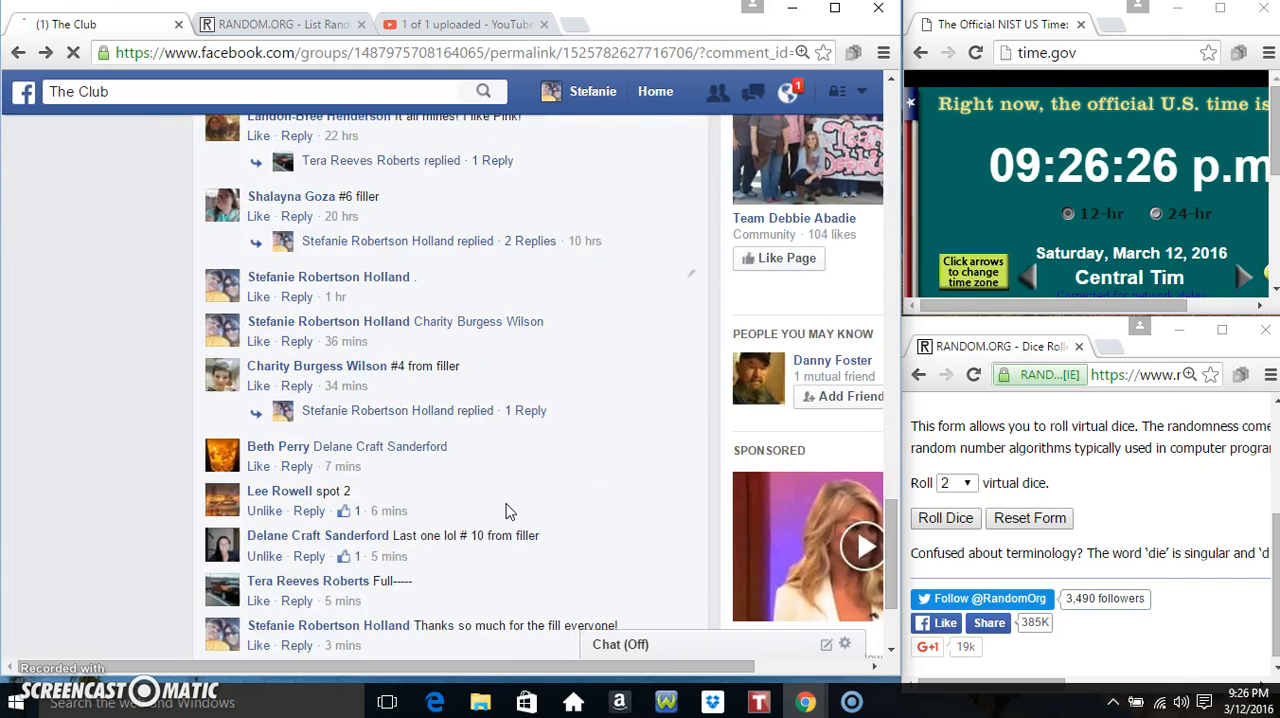
pyautogui.scroll(-3)
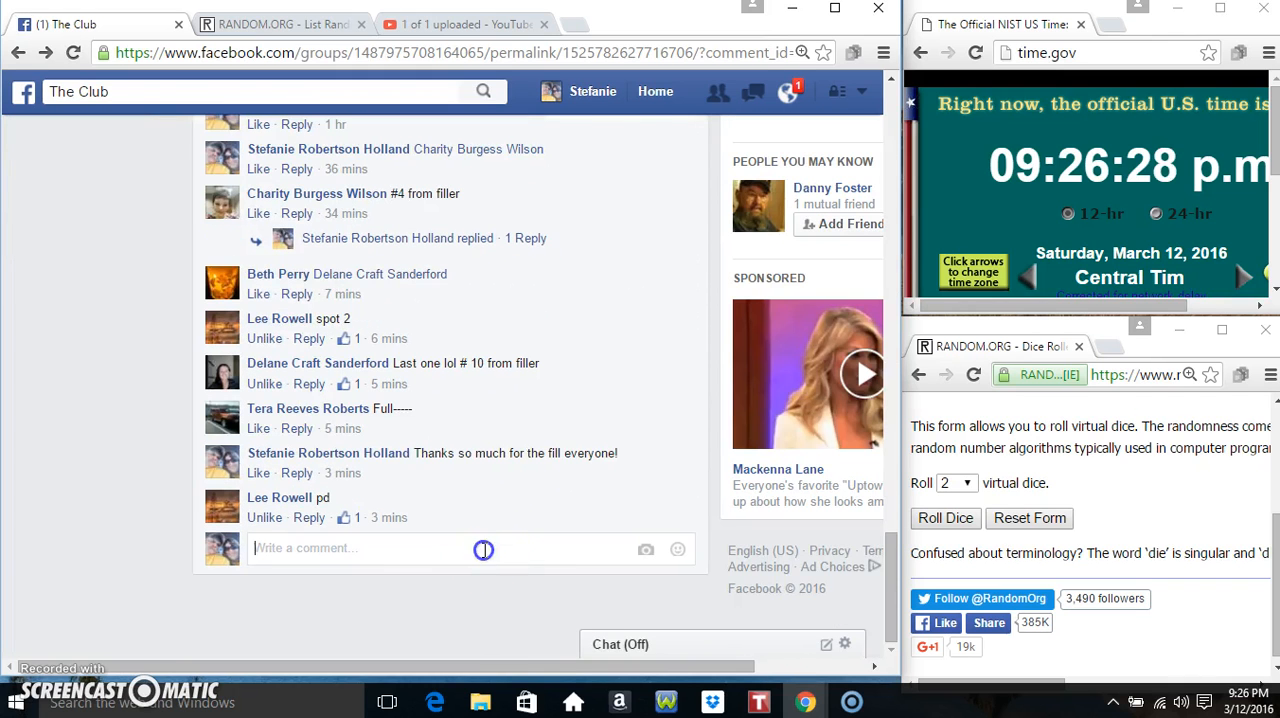
pyautogui.write('live')
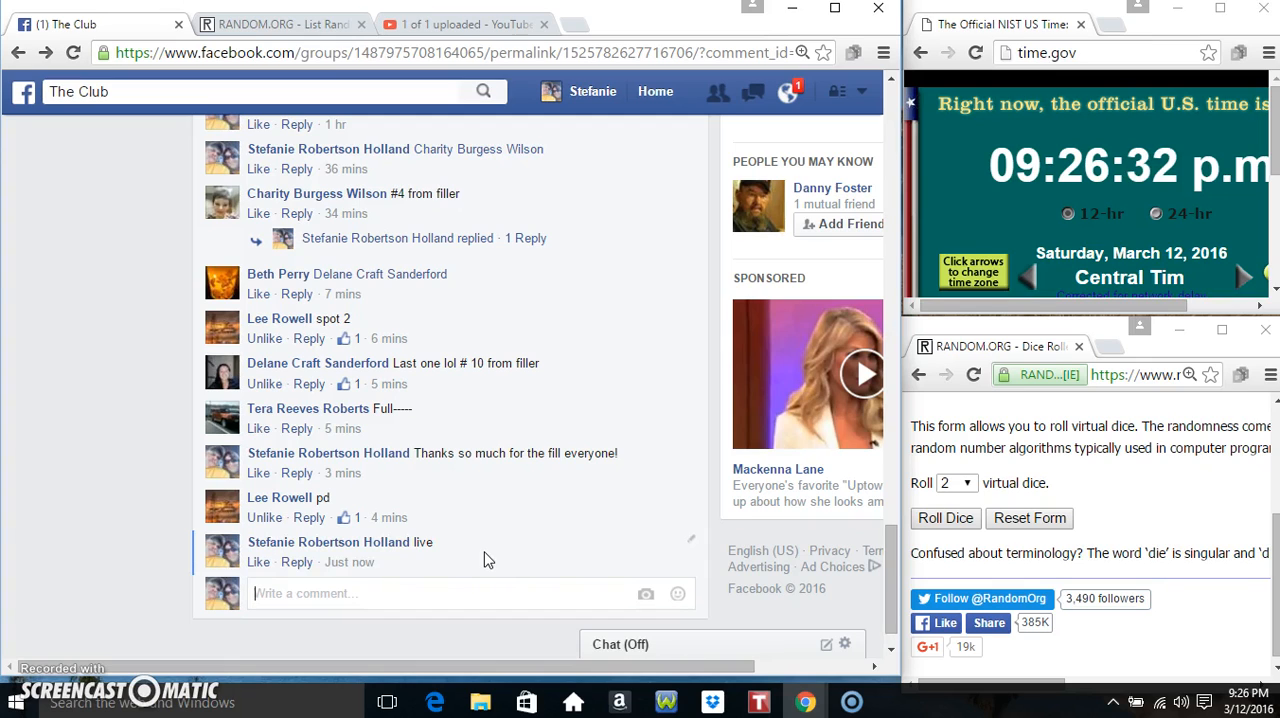
pyautogui.moveTo(348, 562)
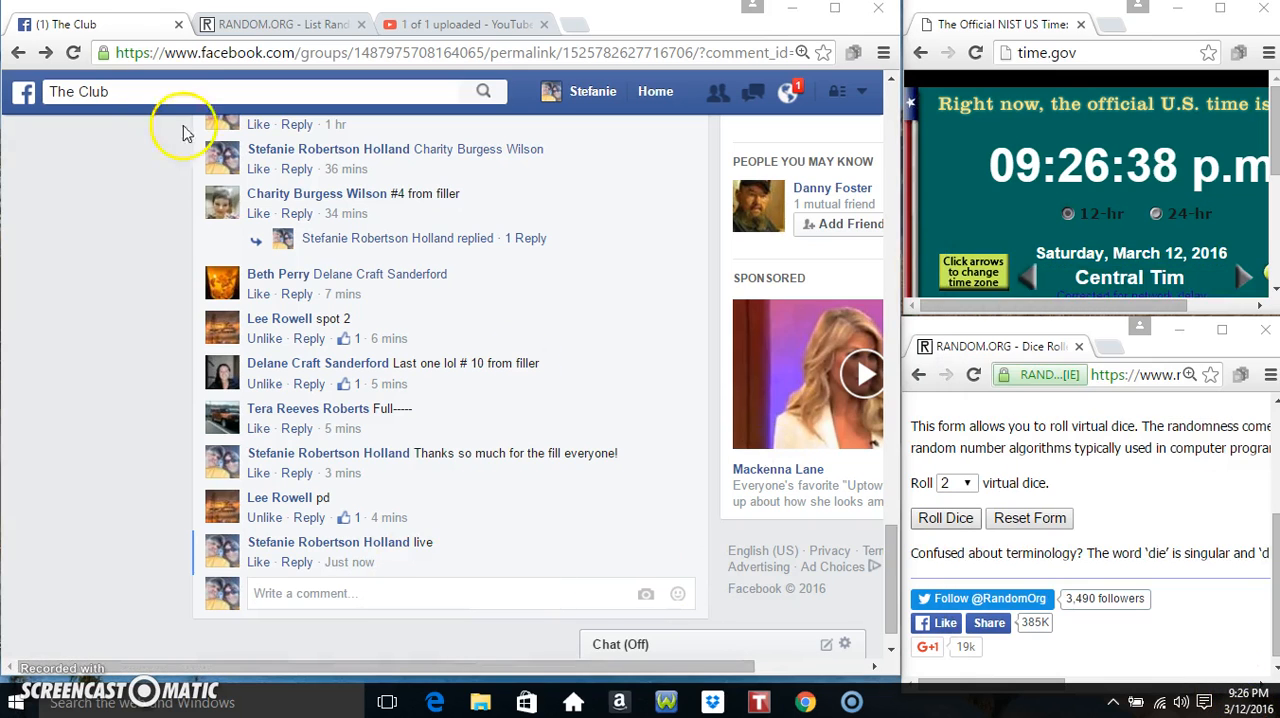
# Paste the ten names into the List Randomizer, roll two dice, and randomize once.
pyautogui.click(280, 24)
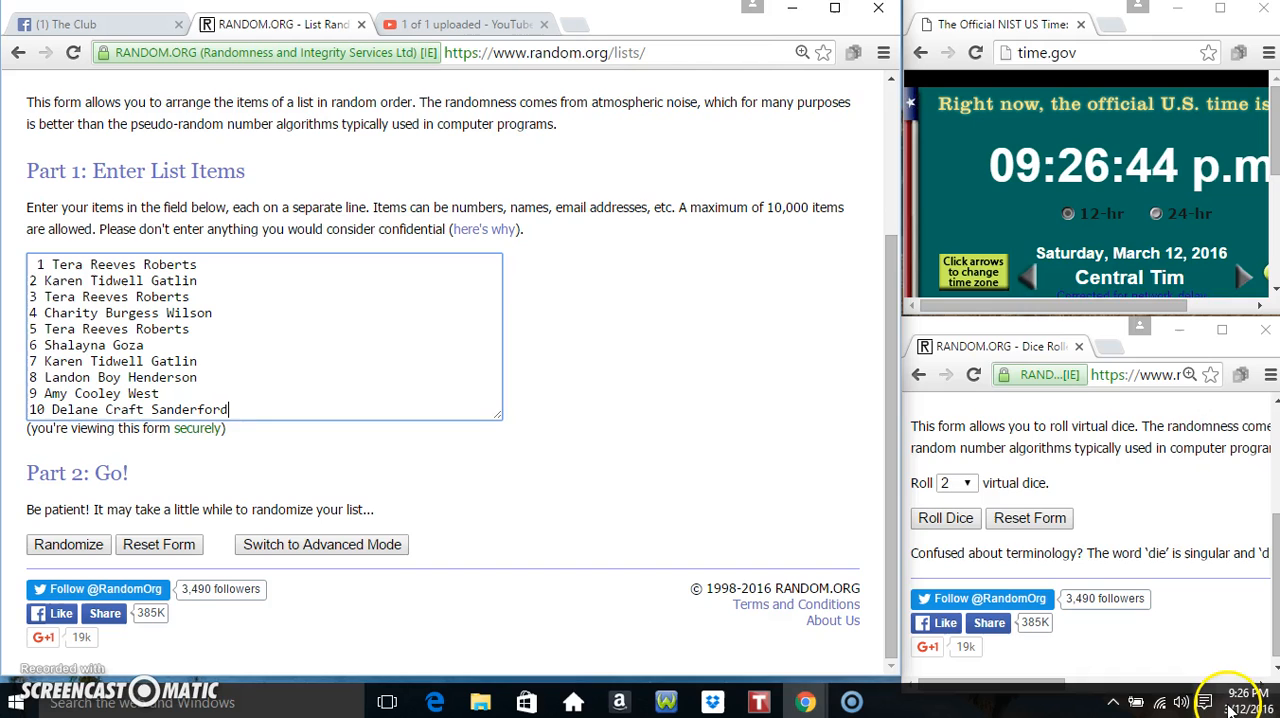
pyautogui.click(1228, 700)
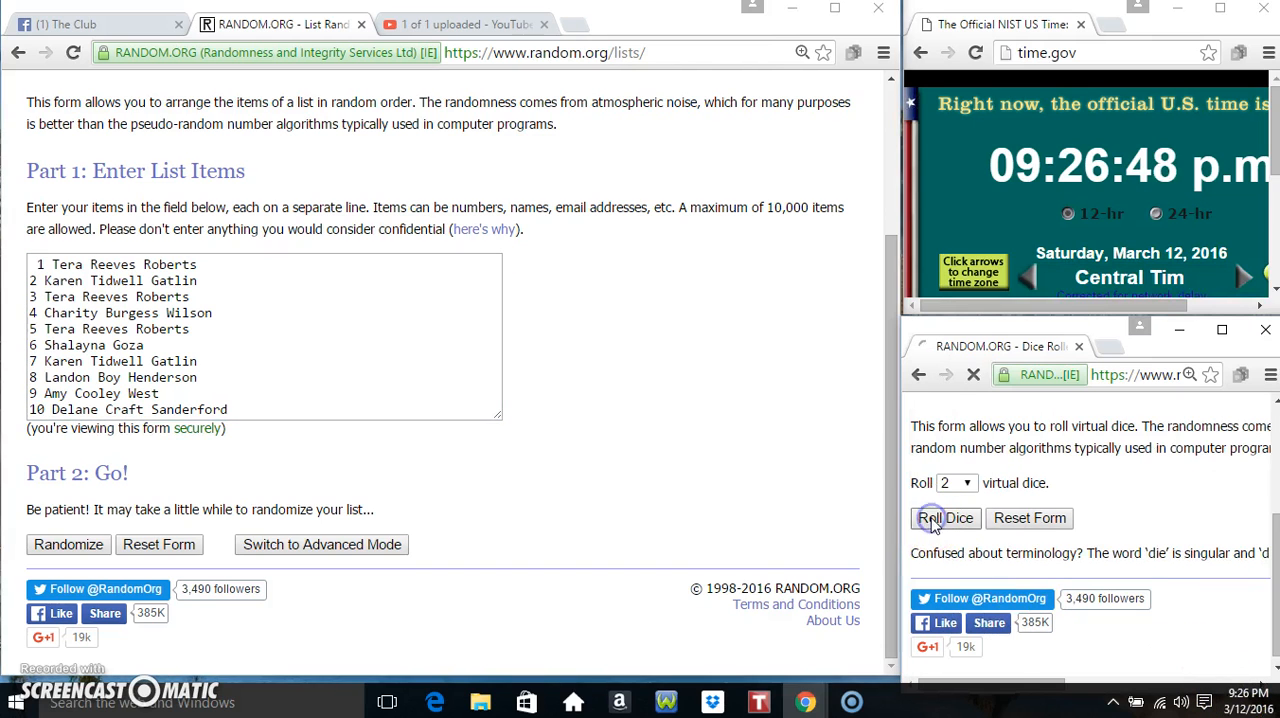
pyautogui.click(944, 518)
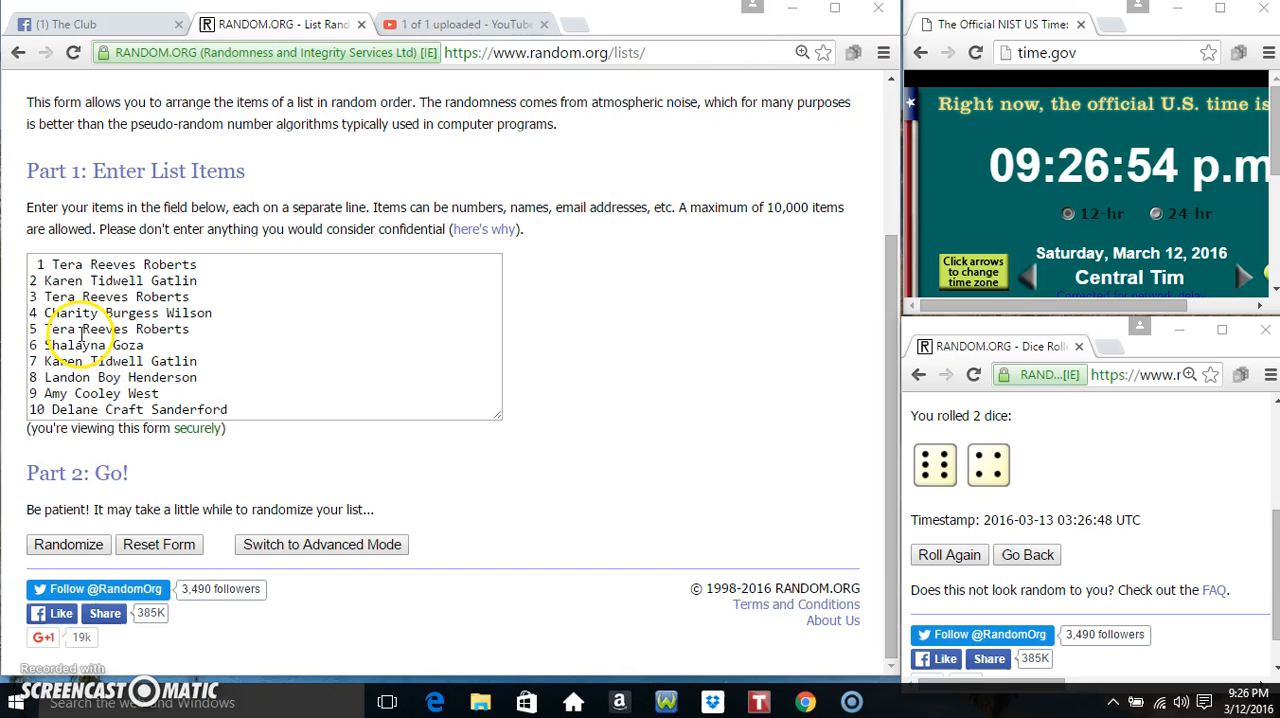
pyautogui.click(68, 544)
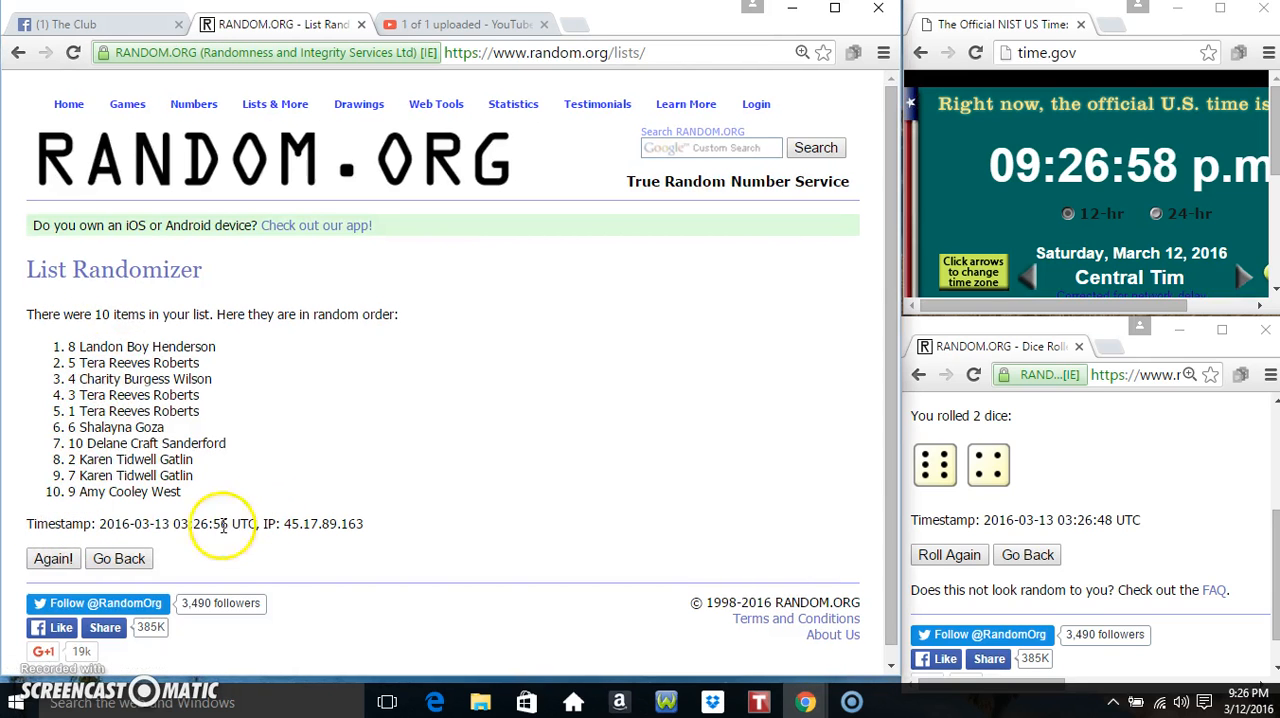
# Re-randomize the list repeatedly until it has been randomized nine times.
pyautogui.click(52, 558)
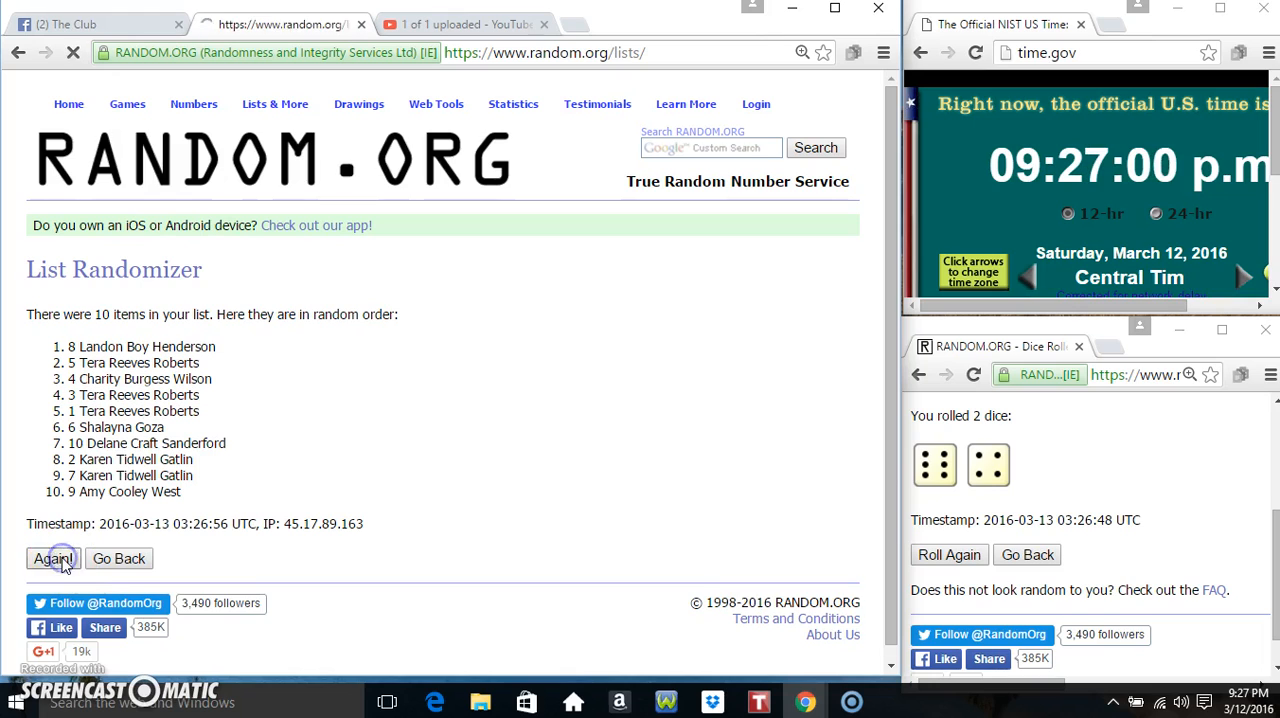
pyautogui.click(52, 558)
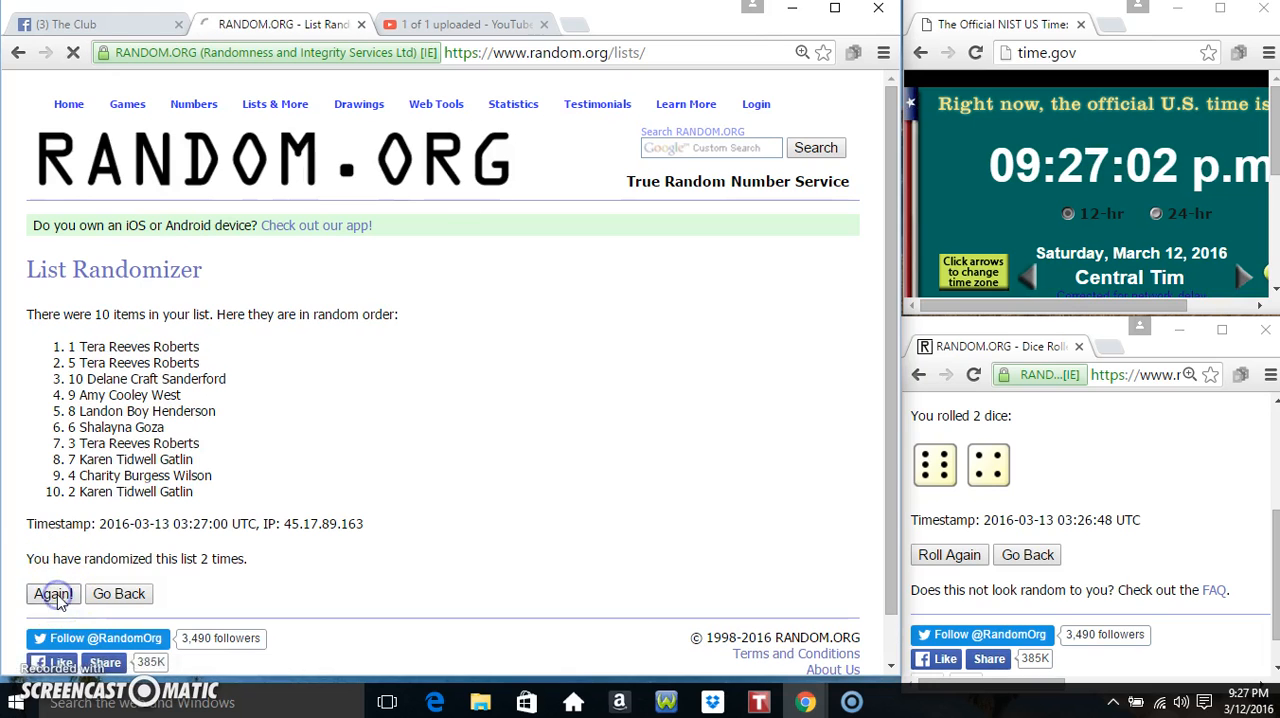
pyautogui.click(52, 592)
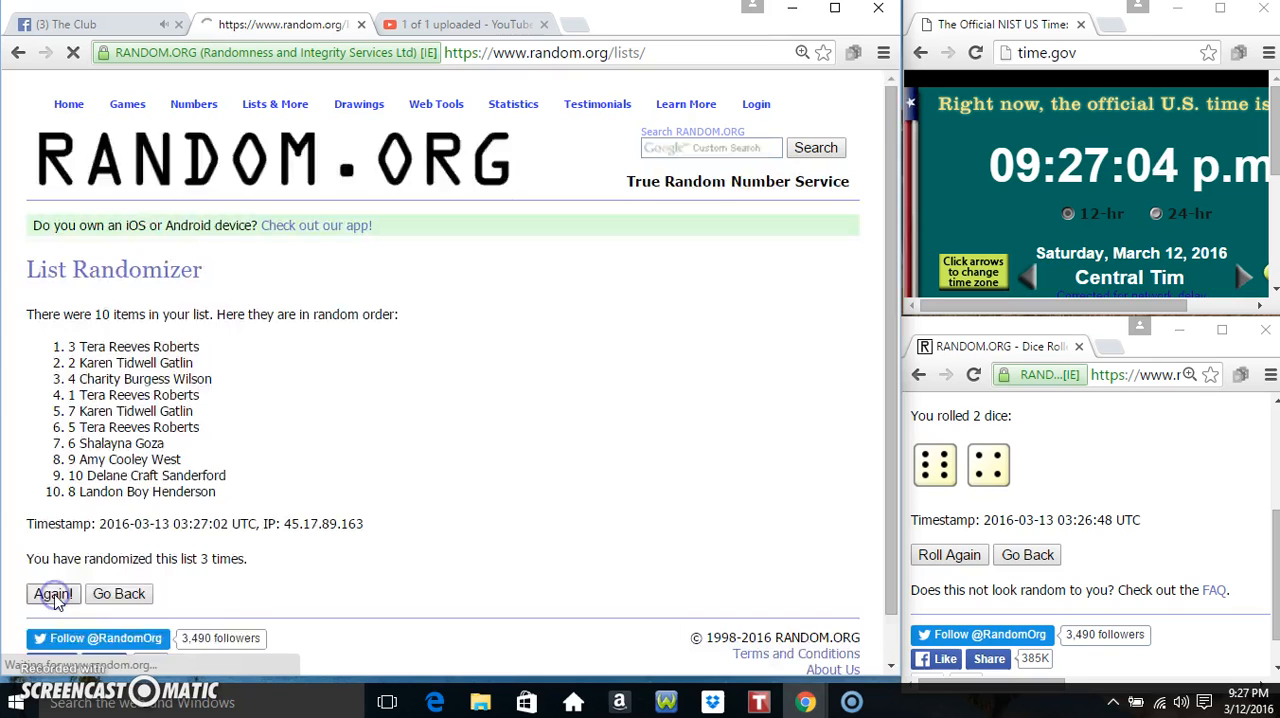
pyautogui.click(52, 592)
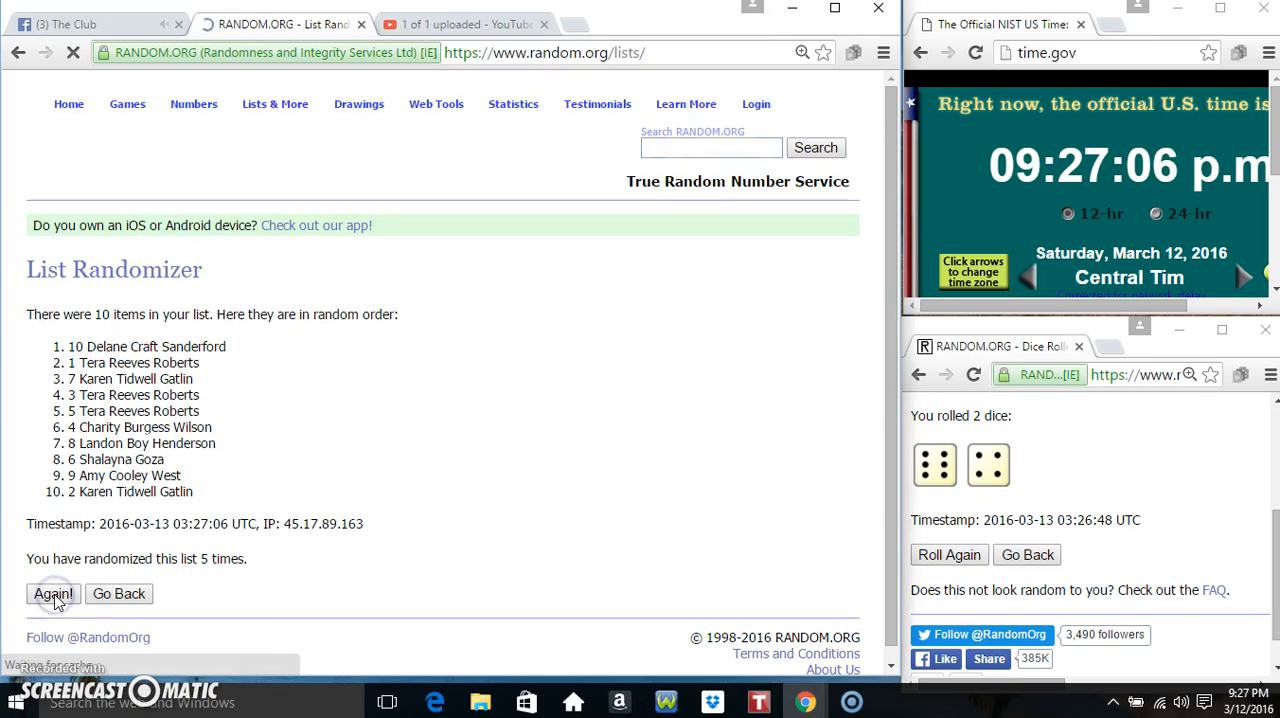
pyautogui.click(52, 592)
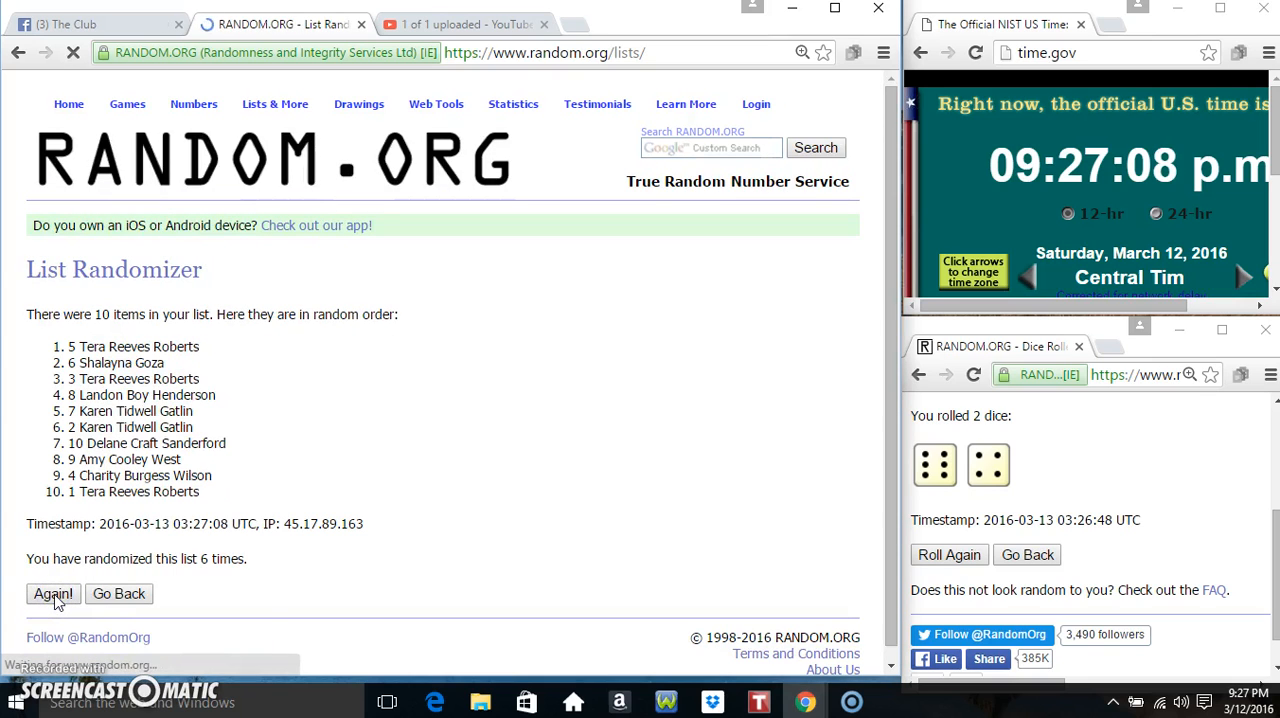
pyautogui.click(52, 592)
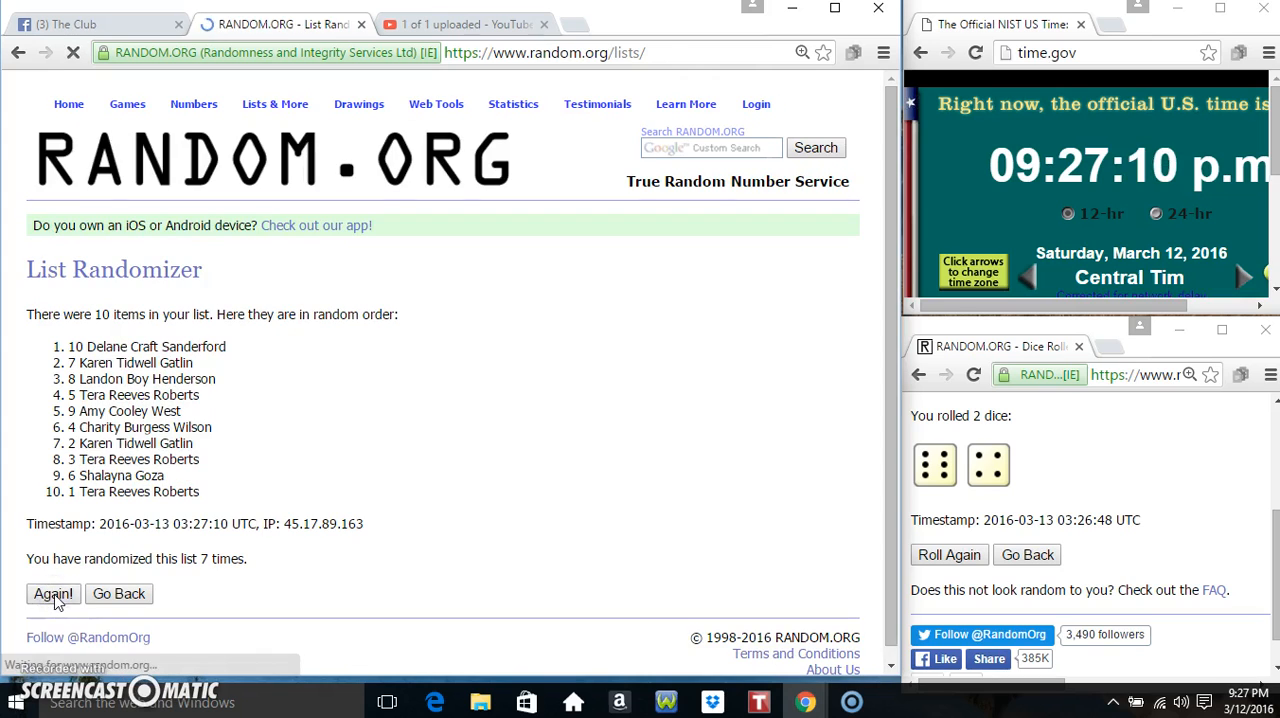
pyautogui.click(52, 592)
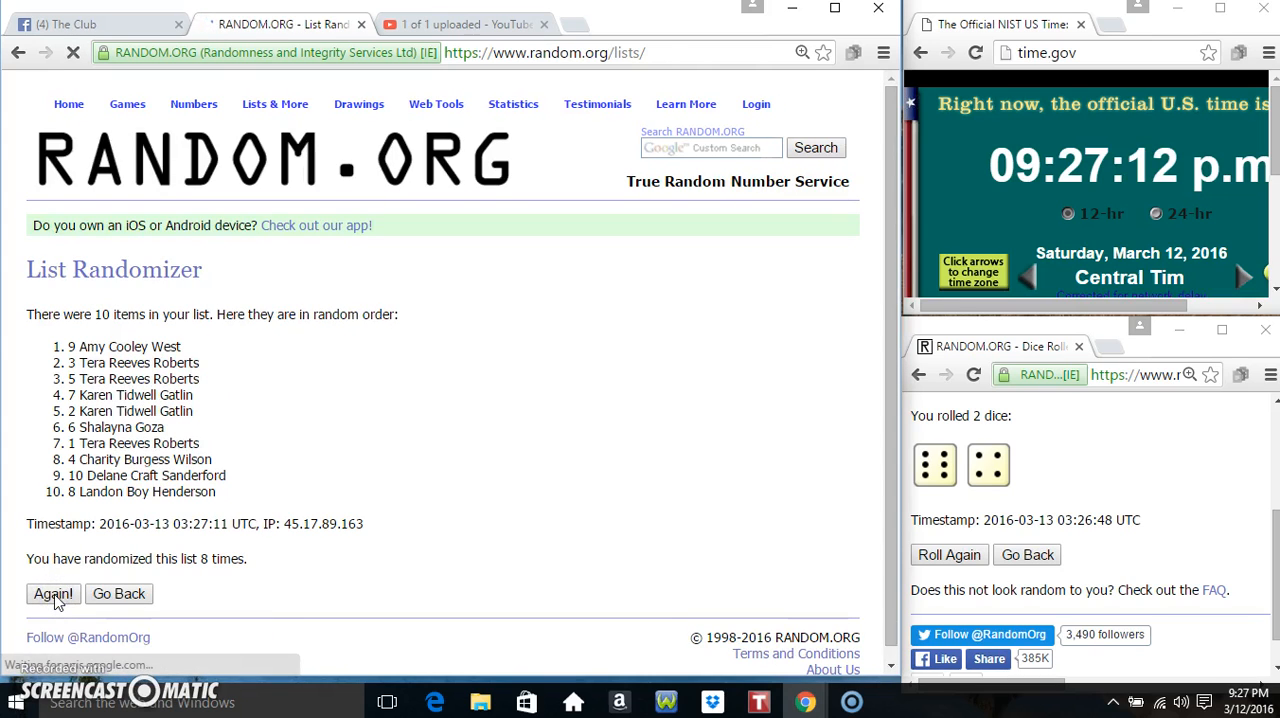
pyautogui.click(52, 592)
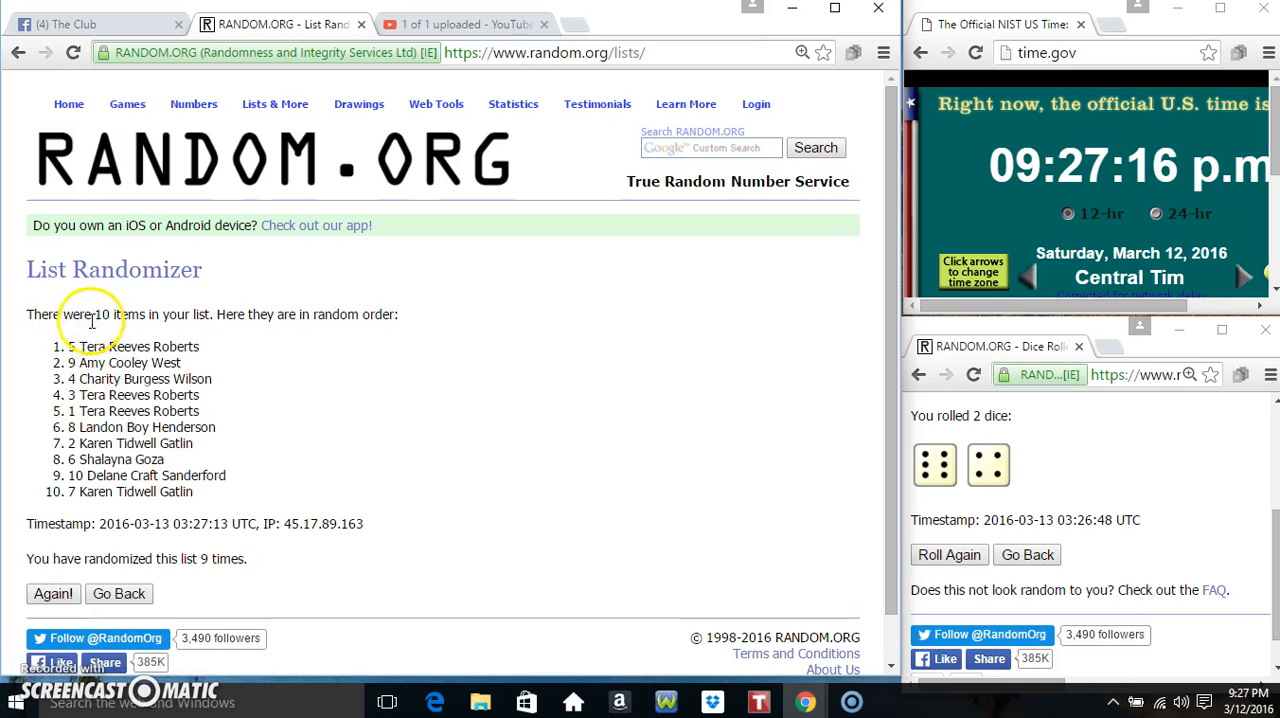
pyautogui.moveTo(92, 504)
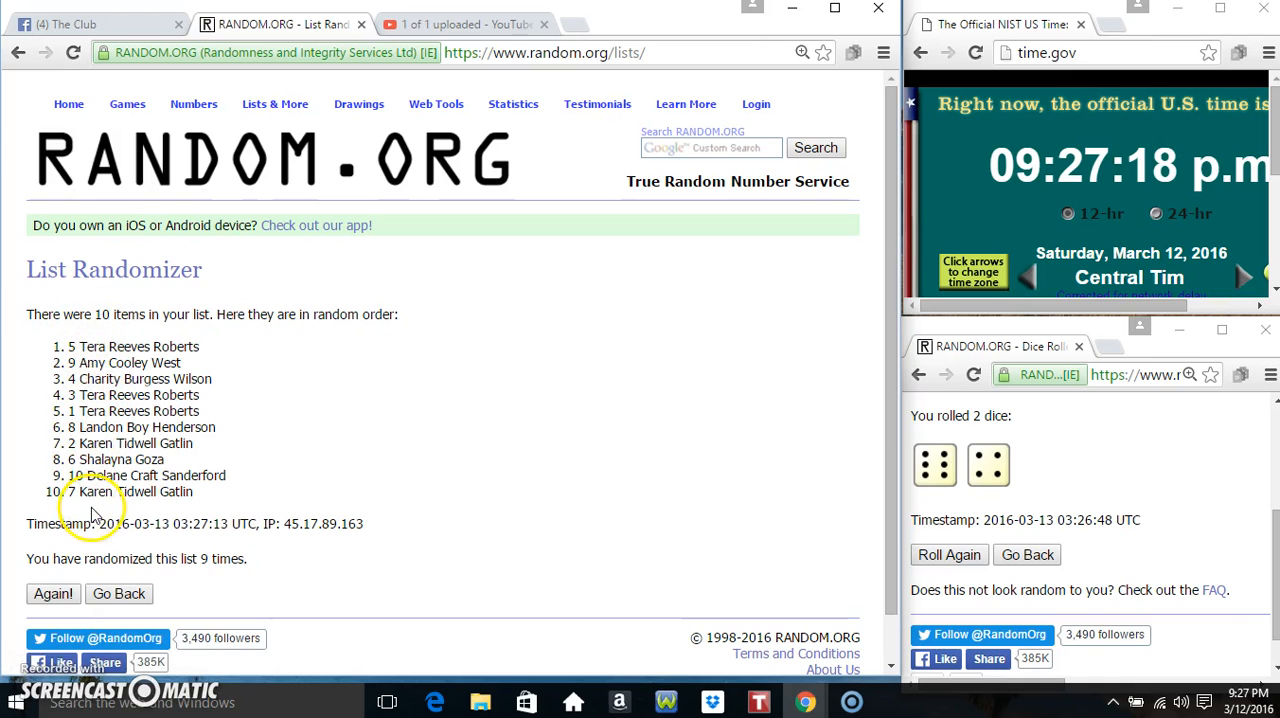
pyautogui.doubleClick(220, 558)
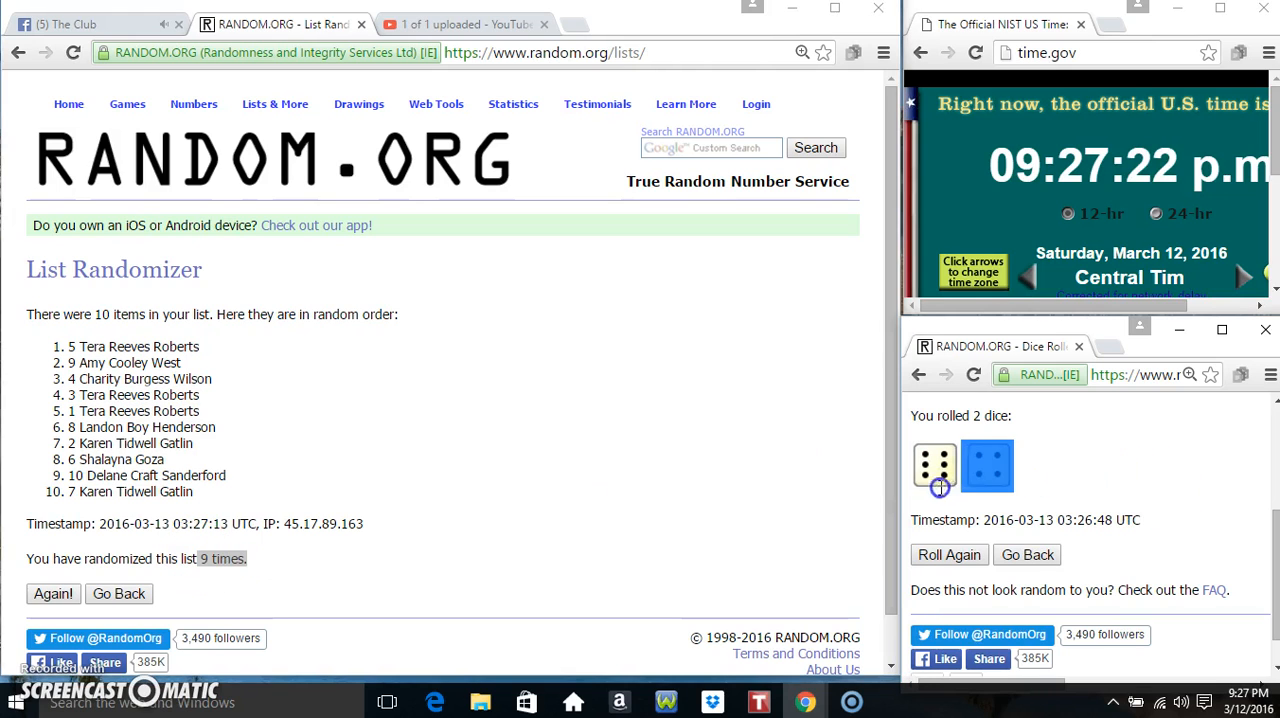
pyautogui.click(1228, 702)
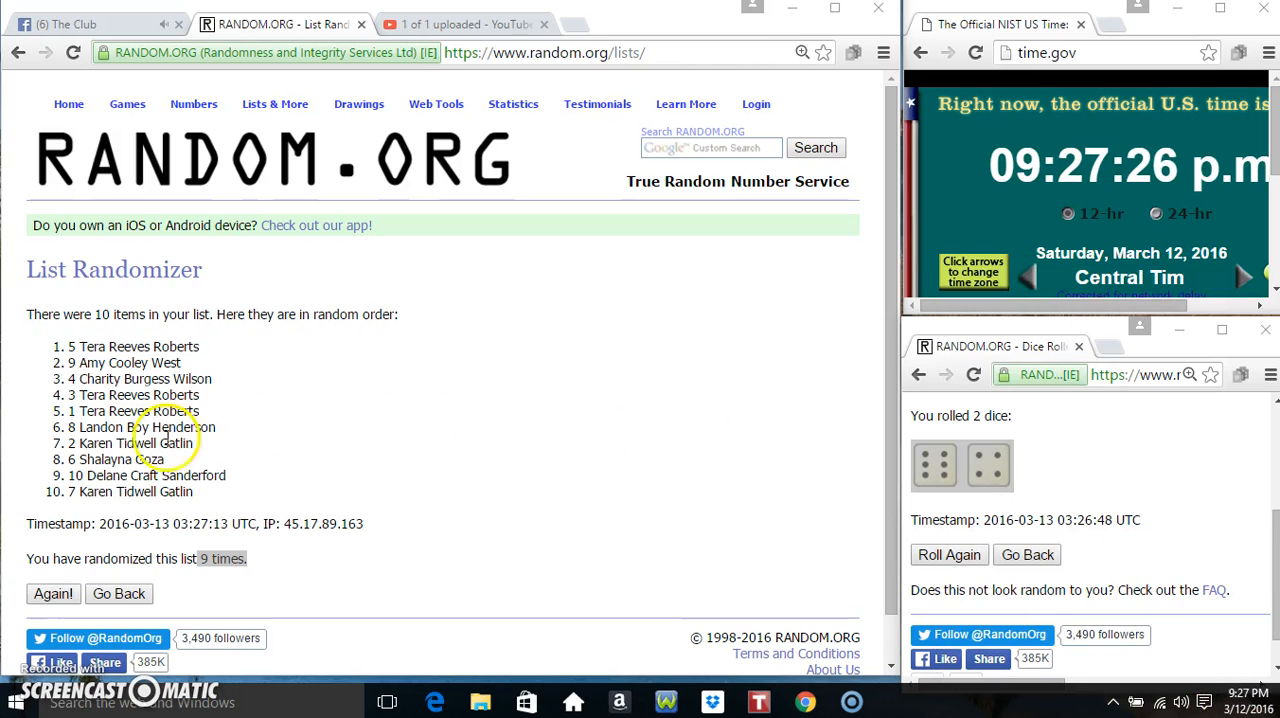
pyautogui.click(52, 592)
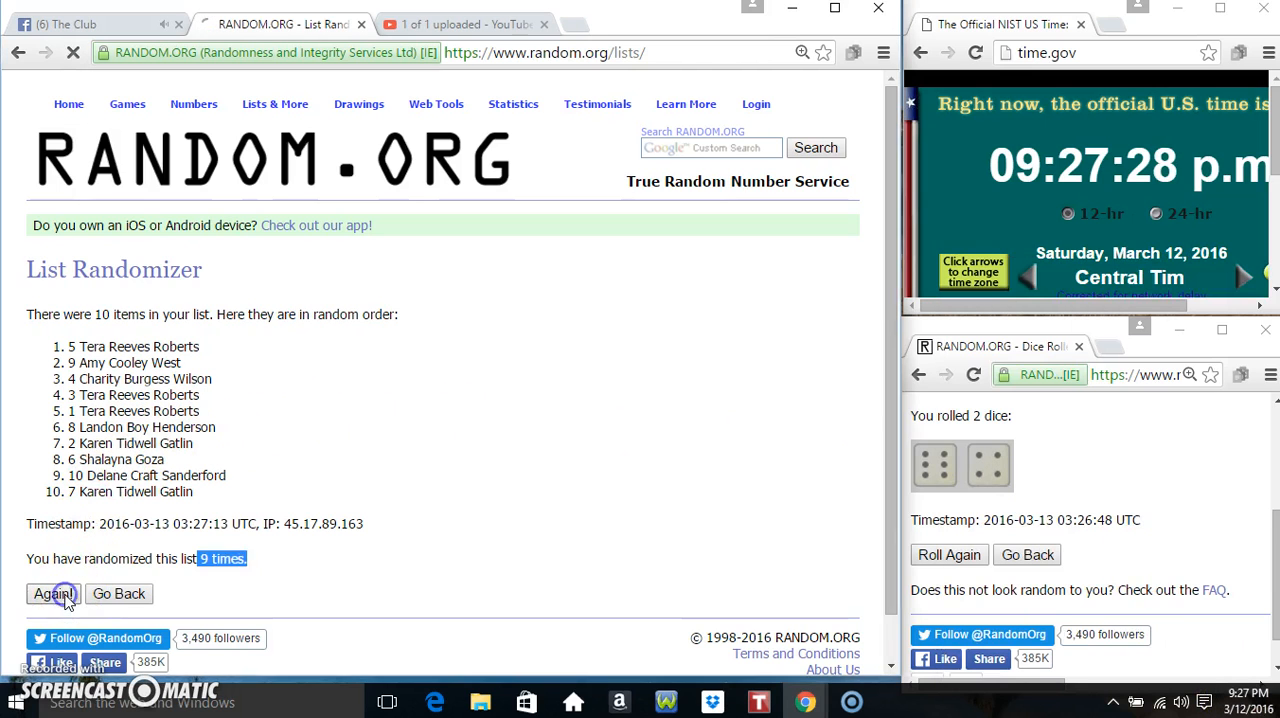
pyautogui.click(52, 592)
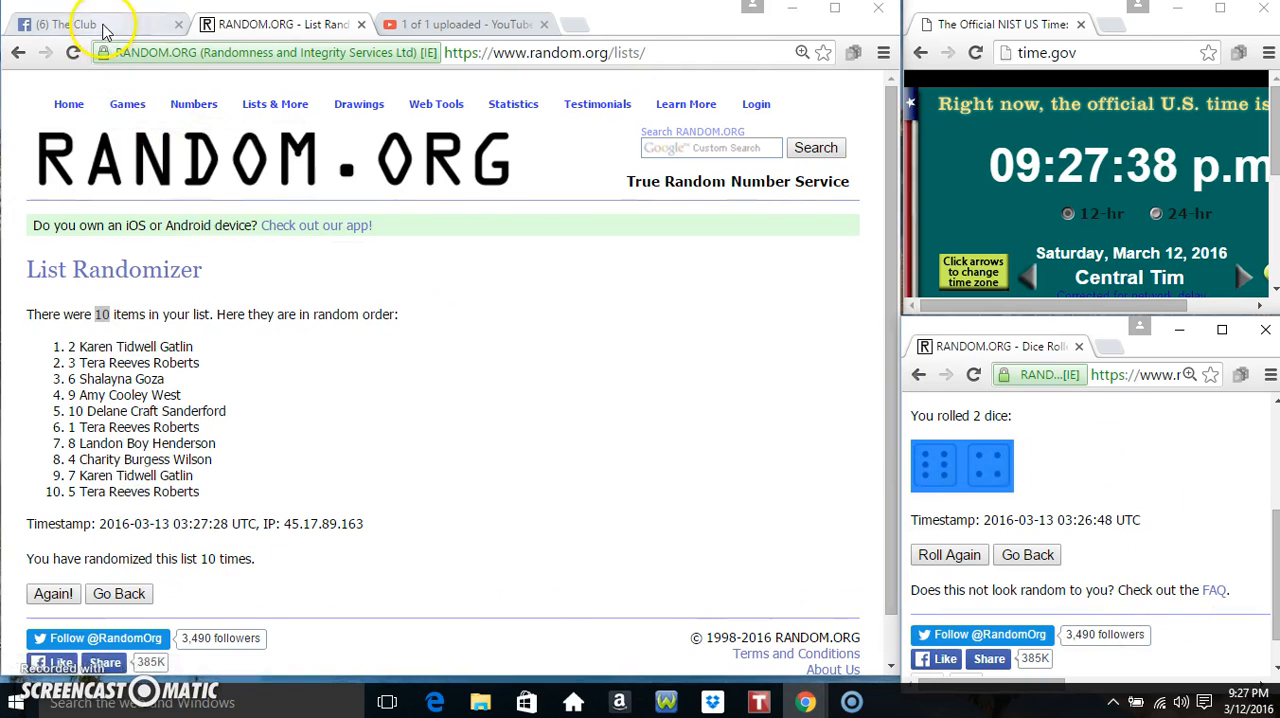
# Comment 'done' beneath the 'live' comment and show the taskbar date and time.
pyautogui.click(80, 24)
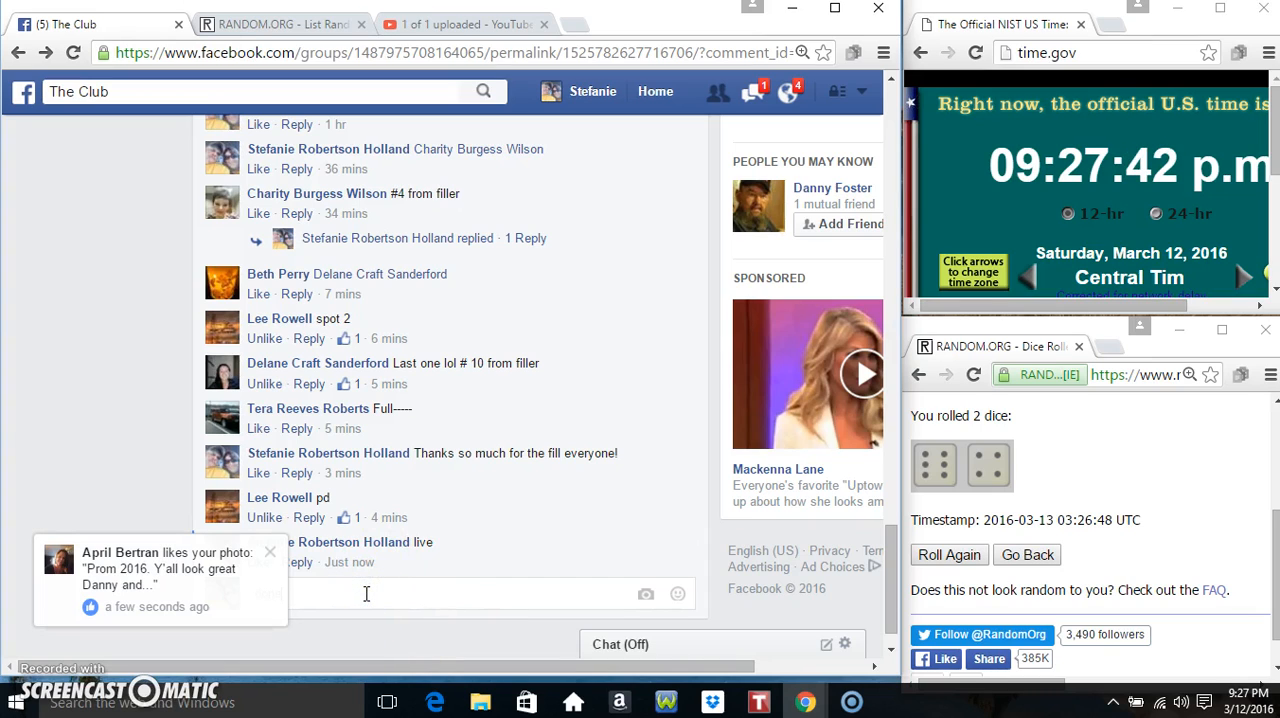
pyautogui.write('done')
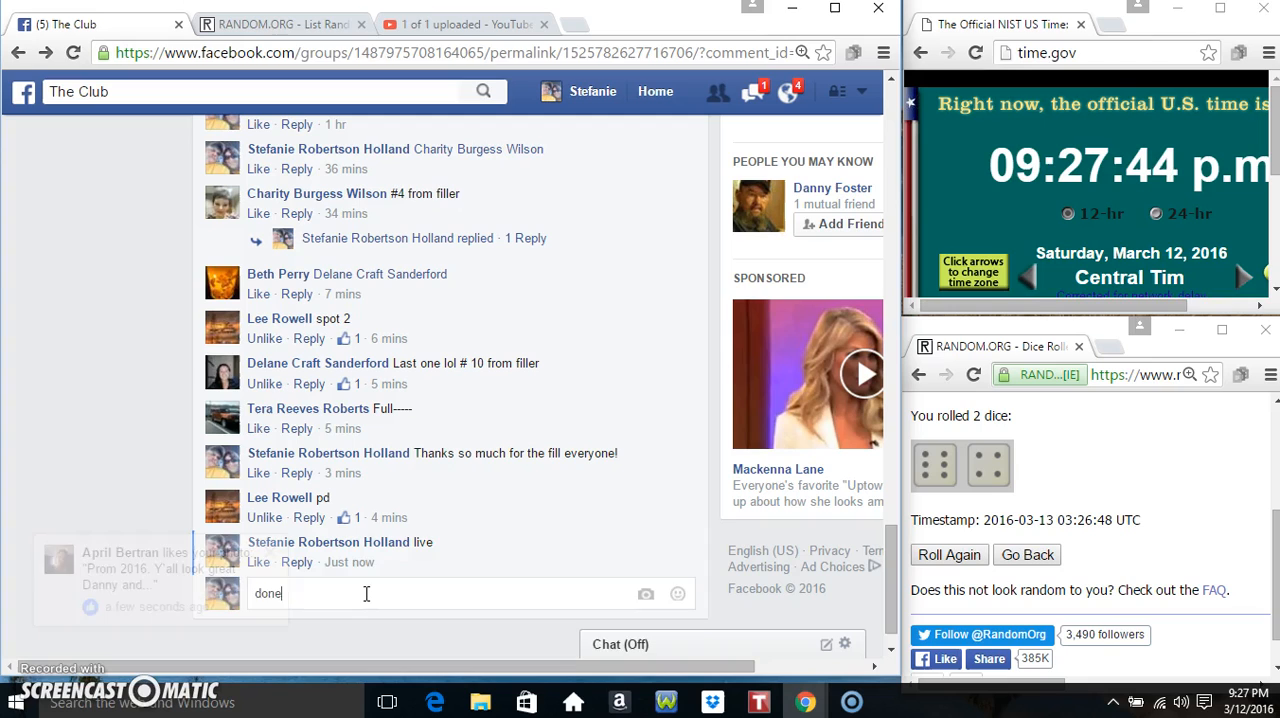
pyautogui.press('enter')
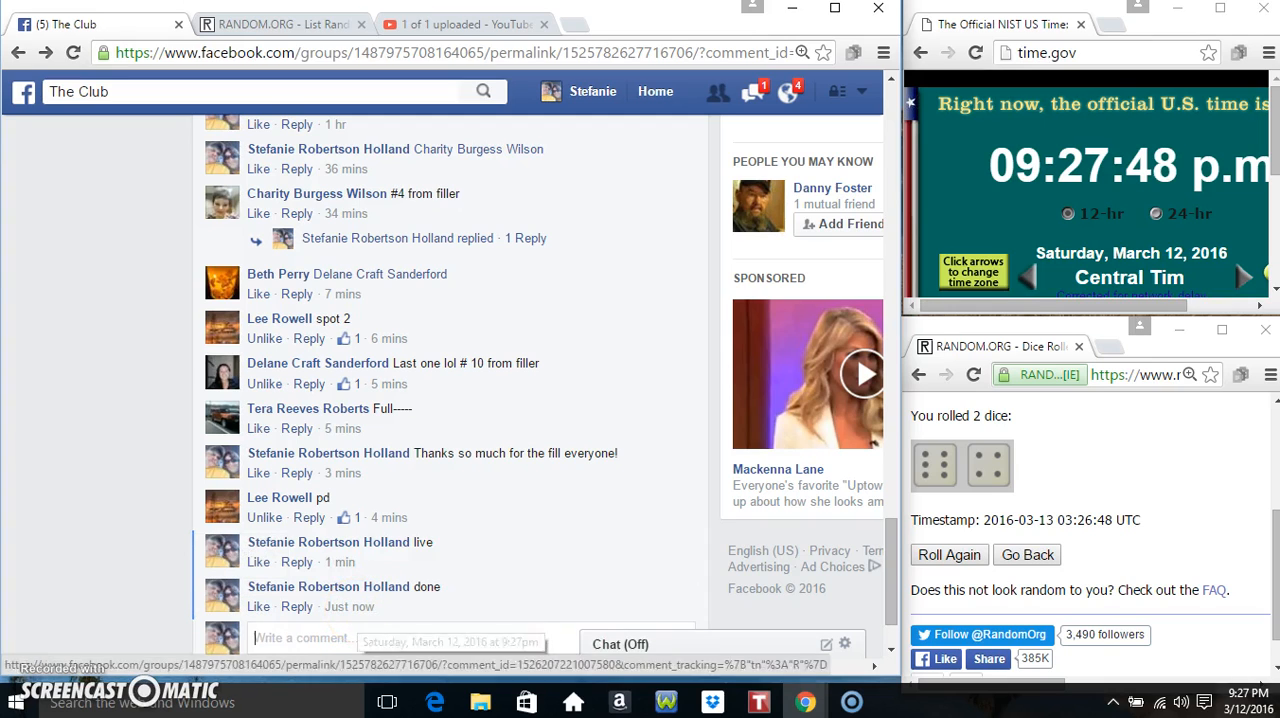
pyautogui.click(1230, 702)
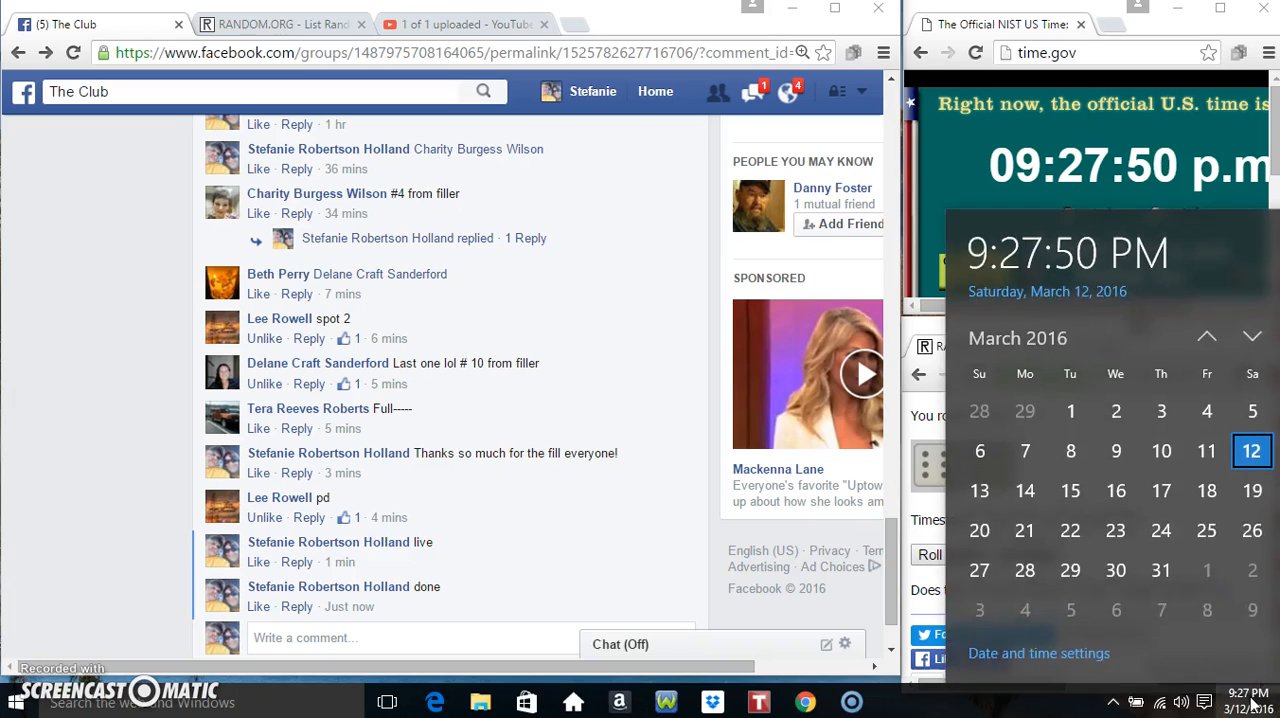